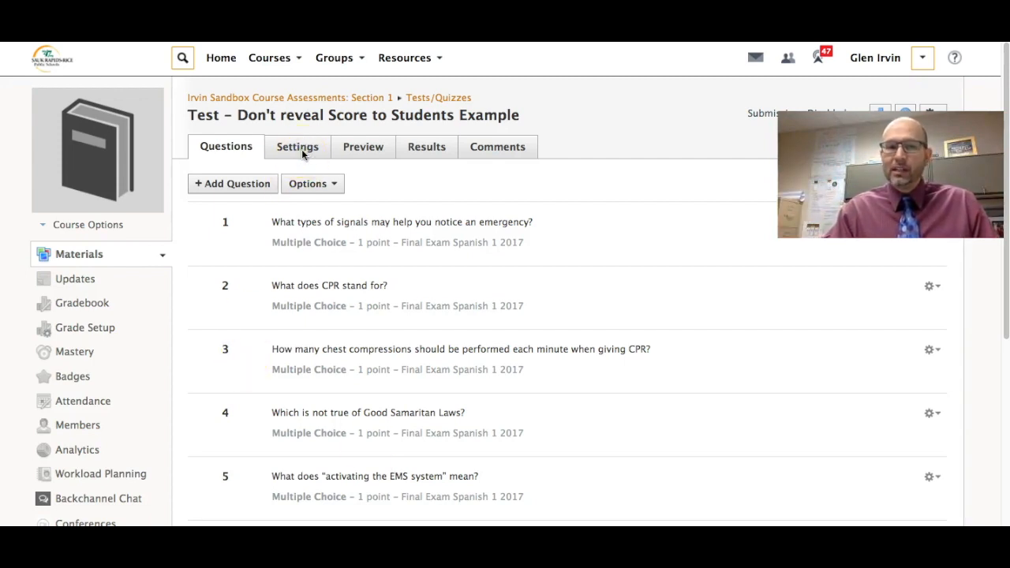
# Review the test settings, including the Hide point values option, submissions disabled and one attempt.
pyautogui.click(296, 146)
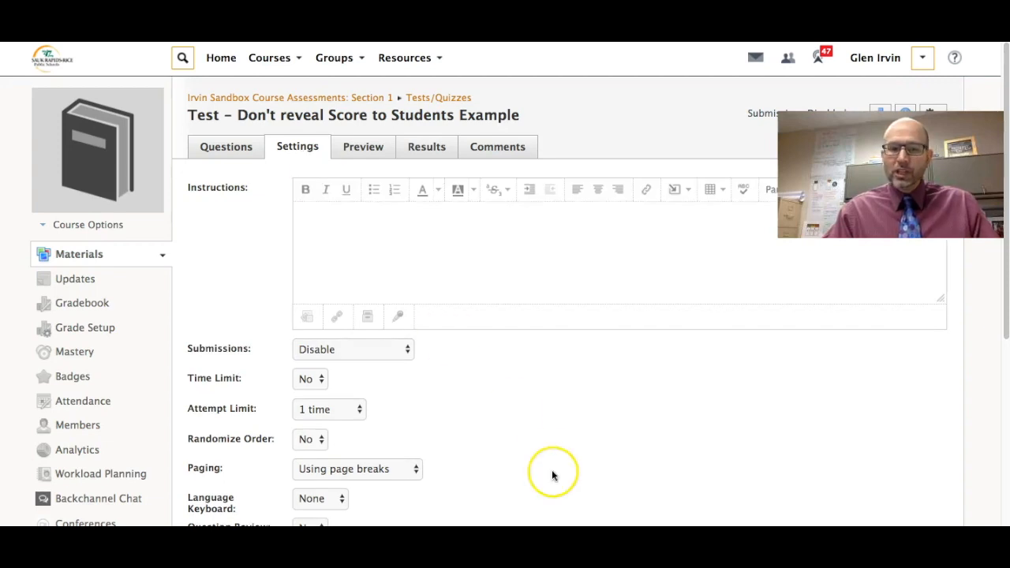
pyautogui.scroll(-3)
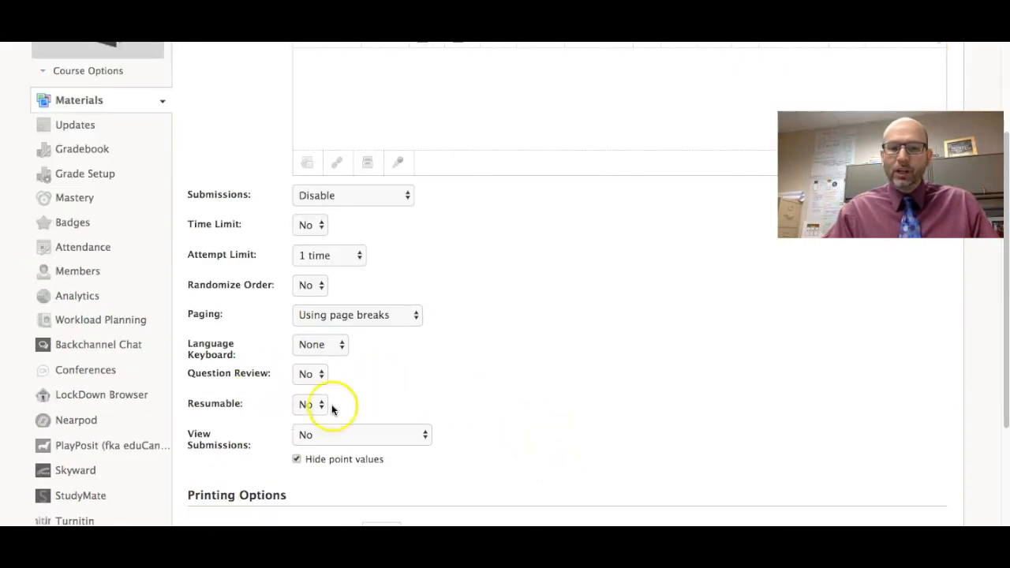
pyautogui.moveTo(488, 434)
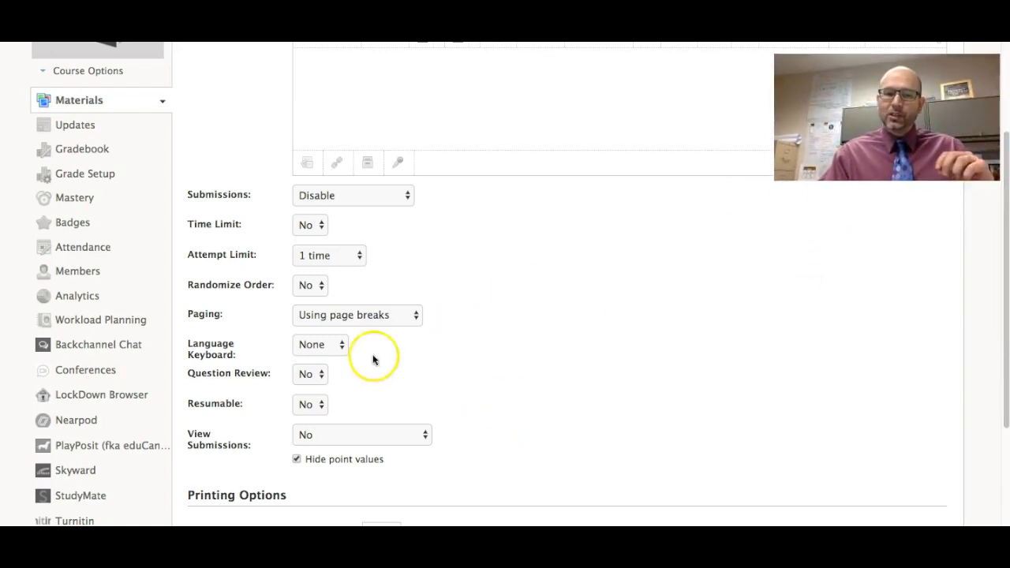
pyautogui.moveTo(585, 417)
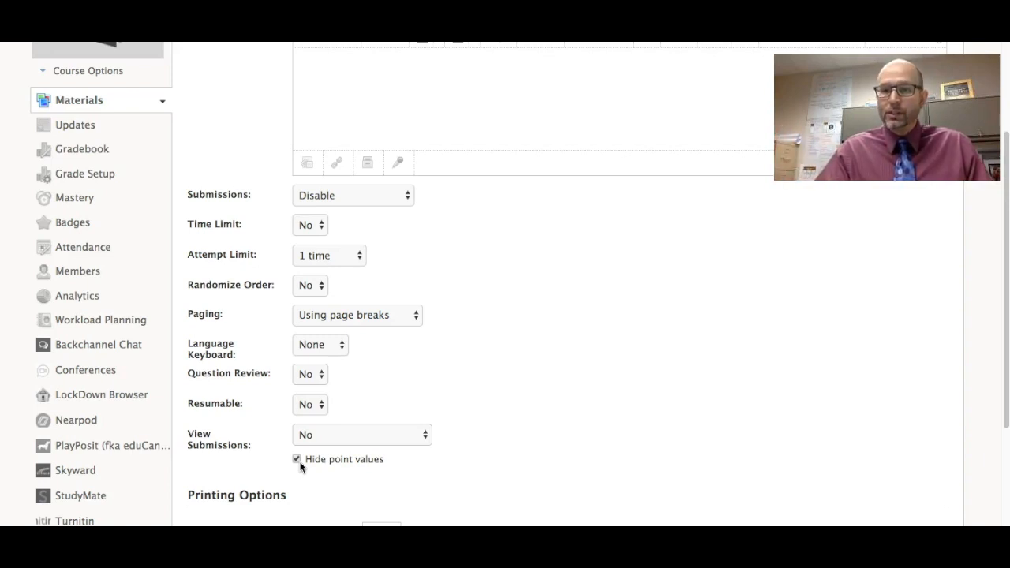
pyautogui.scroll(3)
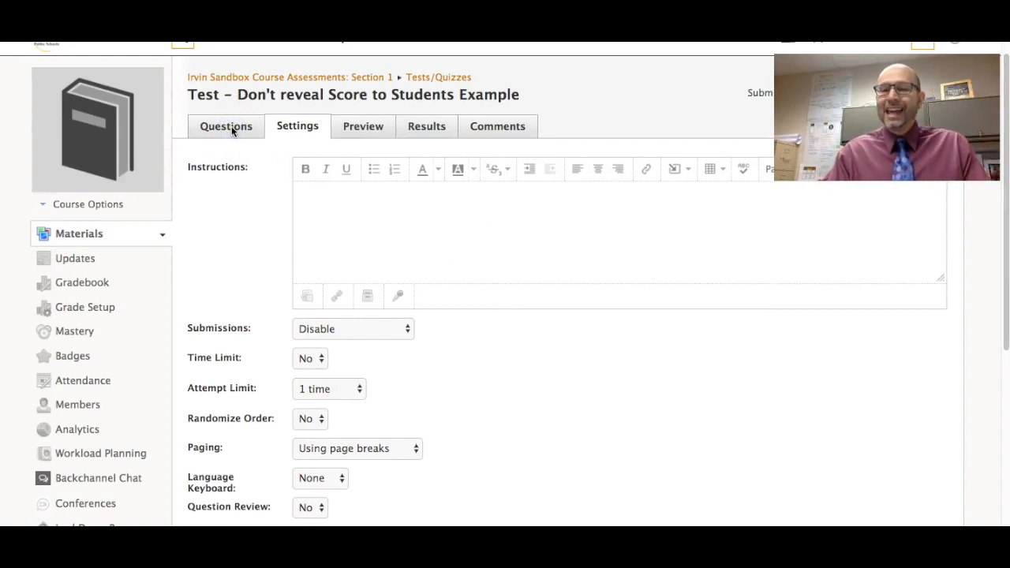
pyautogui.click(225, 125)
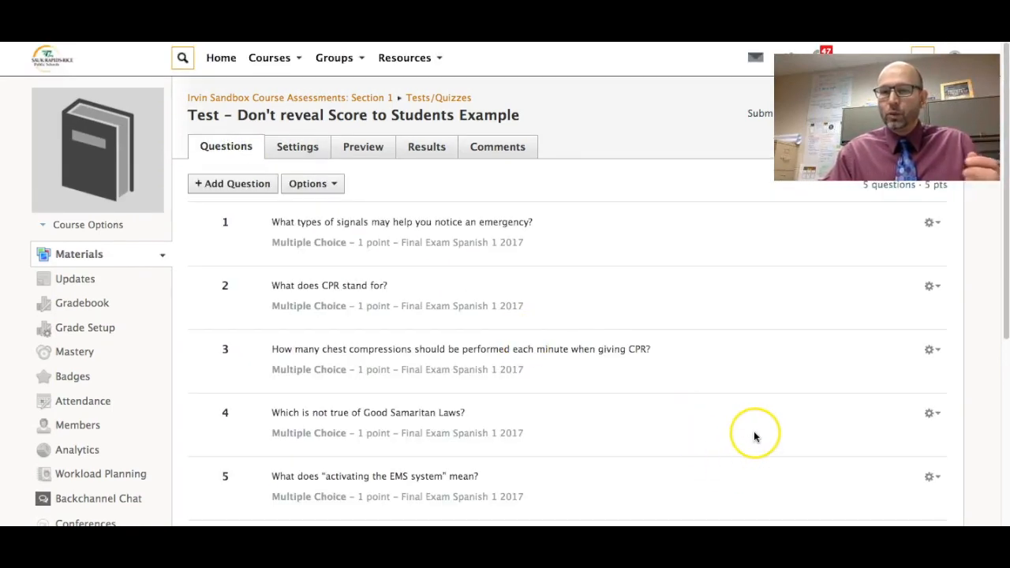
pyautogui.moveTo(749, 389)
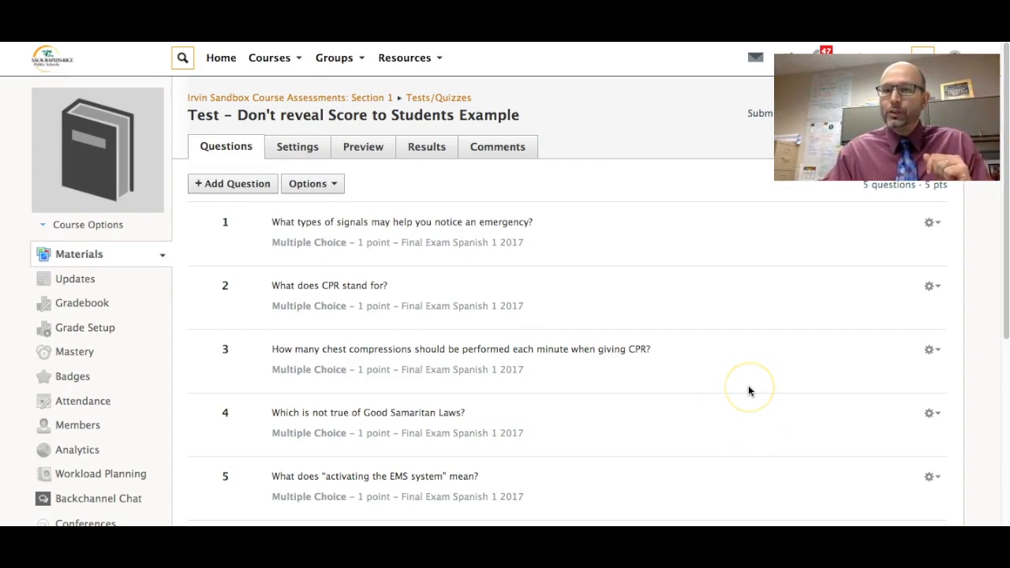
pyautogui.moveTo(750, 390)
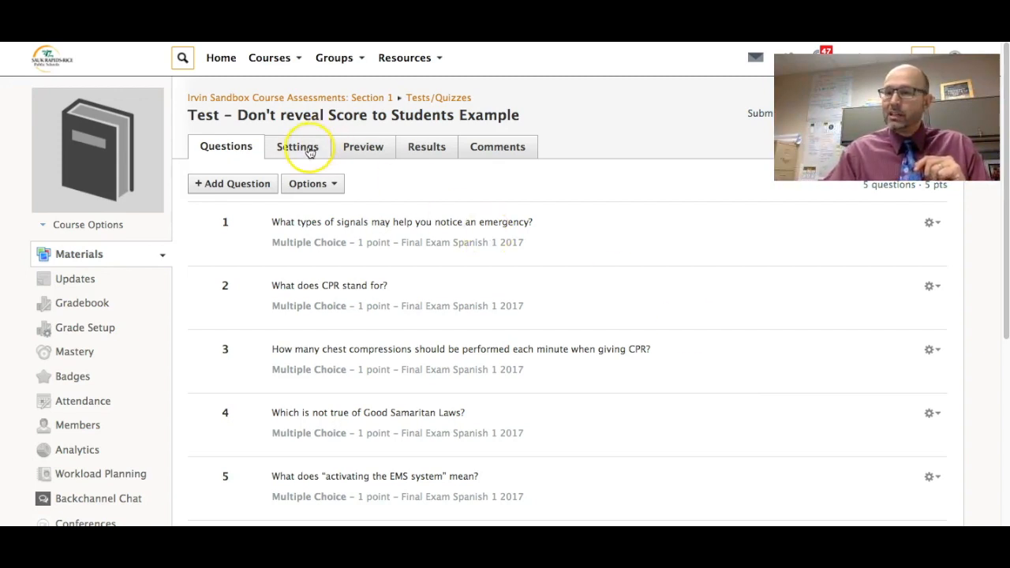
pyautogui.moveTo(520, 239)
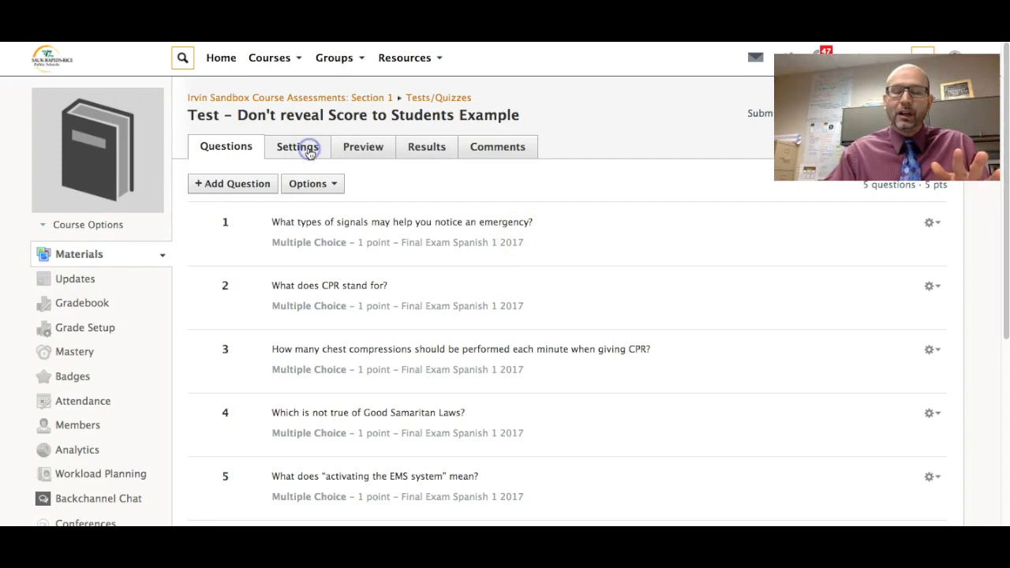
pyautogui.click(297, 147)
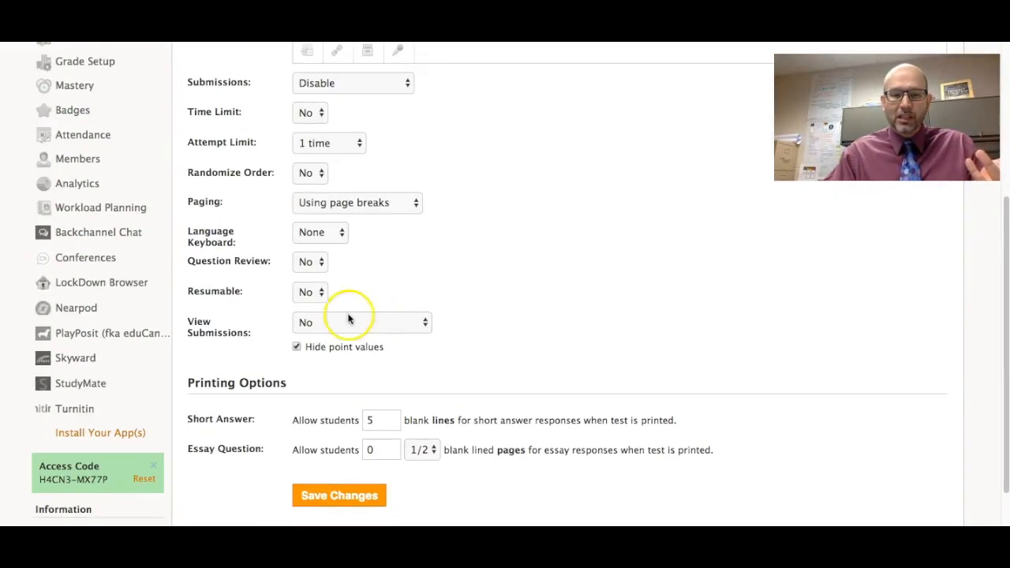
pyautogui.moveTo(387, 326)
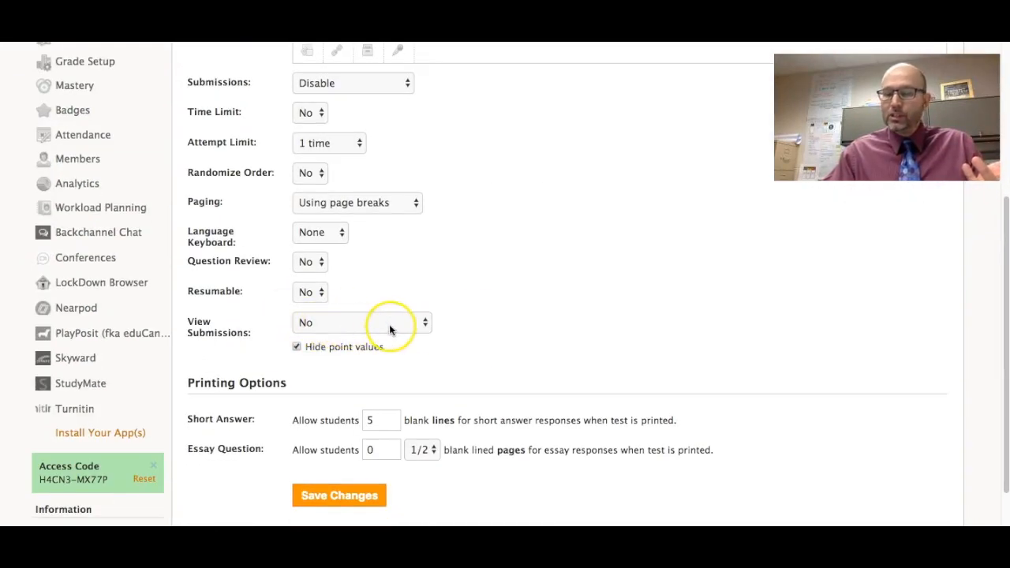
pyautogui.moveTo(542, 326)
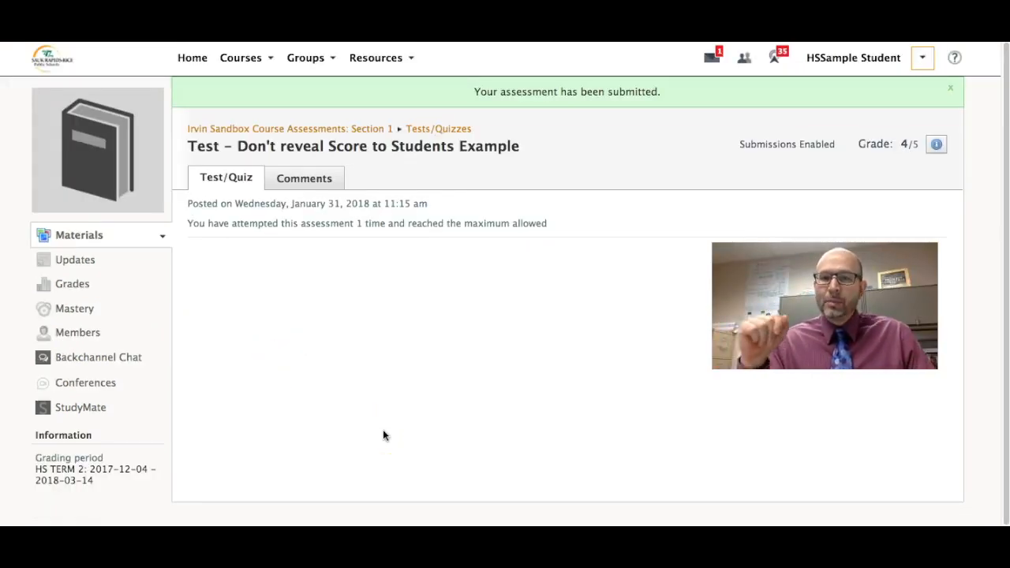
pyautogui.moveTo(304, 179)
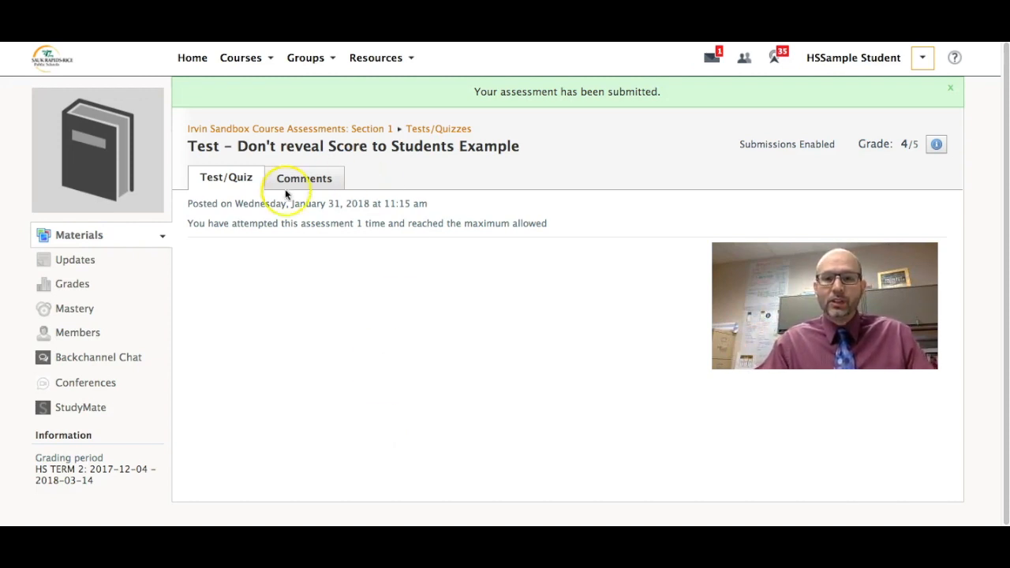
pyautogui.moveTo(886, 183)
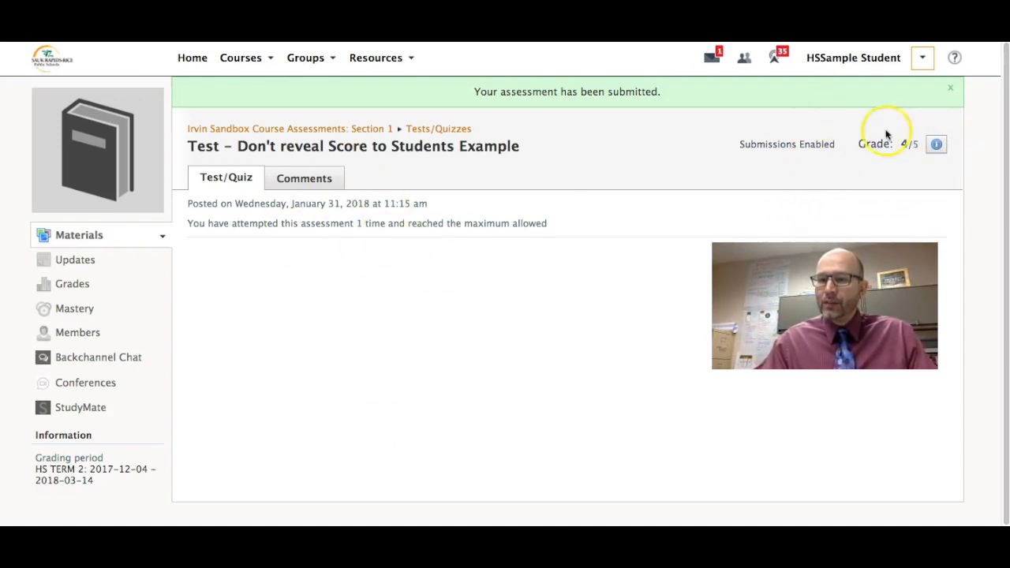
pyautogui.moveTo(324, 363)
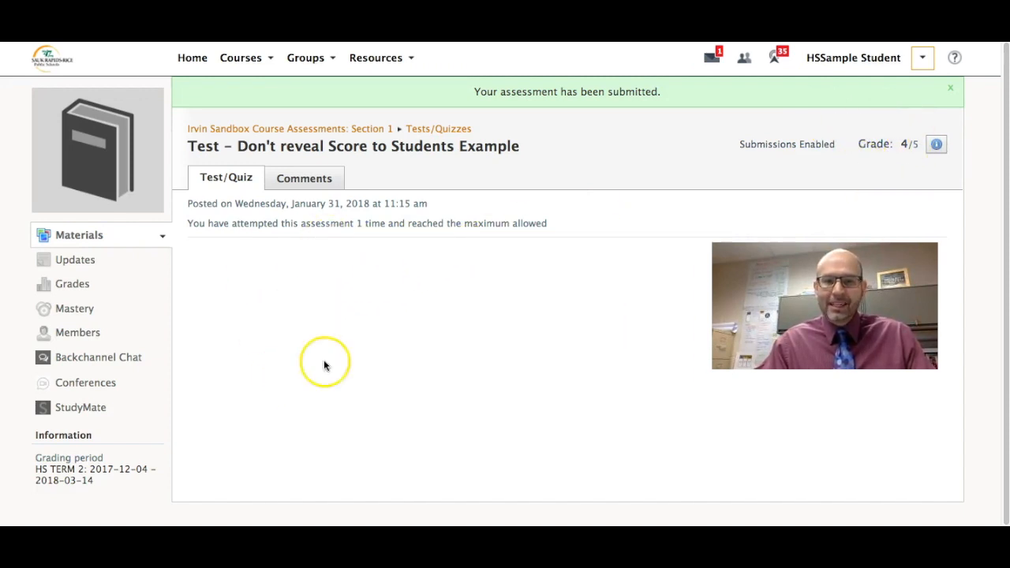
pyautogui.moveTo(326, 376)
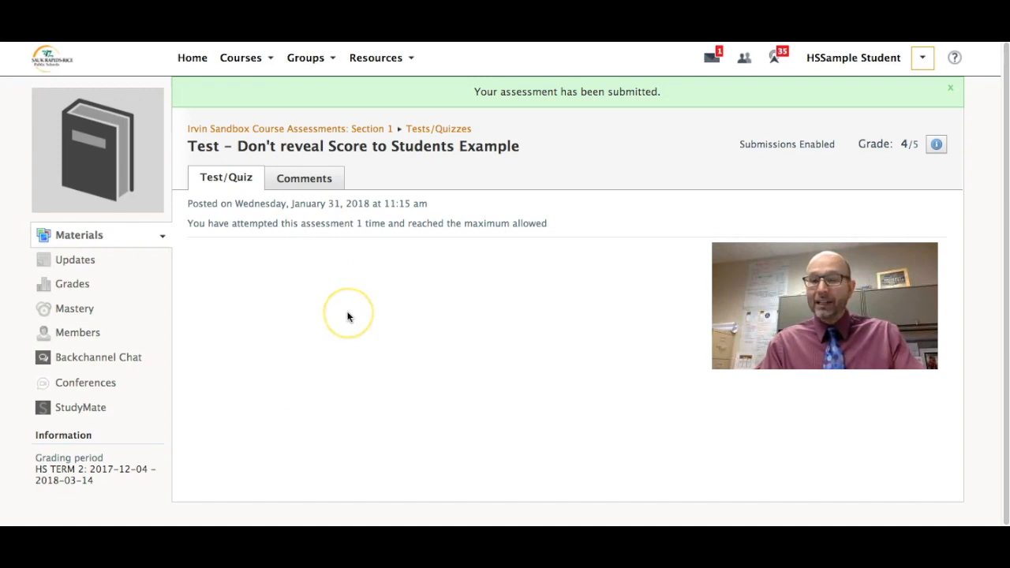
pyautogui.moveTo(874, 143)
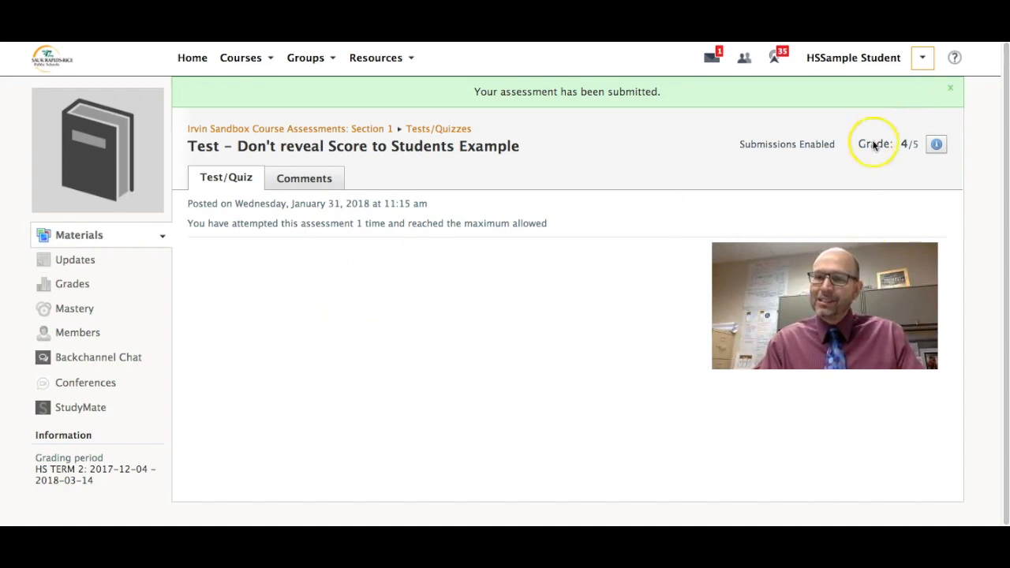
pyautogui.moveTo(699, 236)
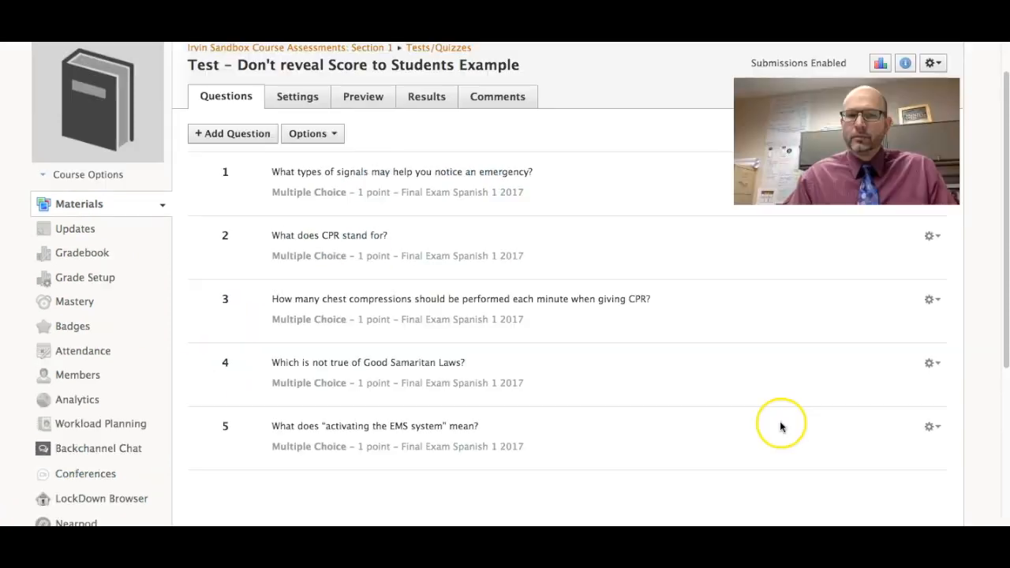
pyautogui.moveTo(556, 199)
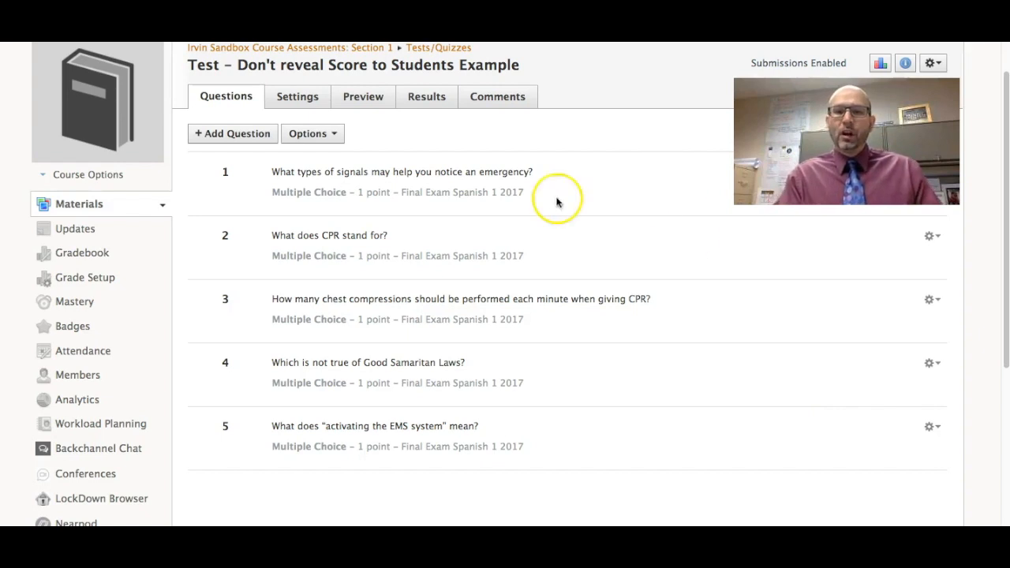
pyautogui.moveTo(541, 255)
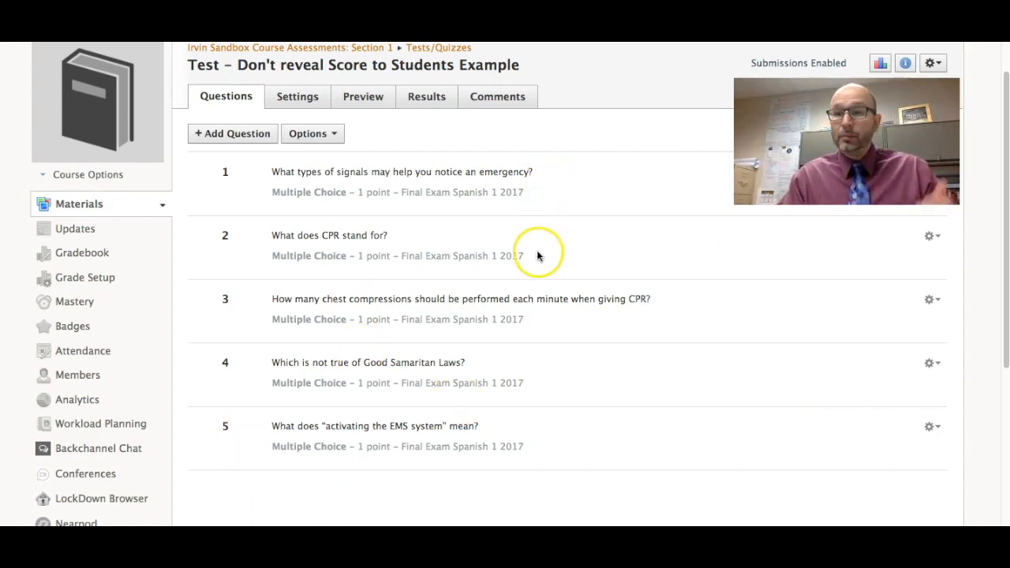
pyautogui.moveTo(627, 261)
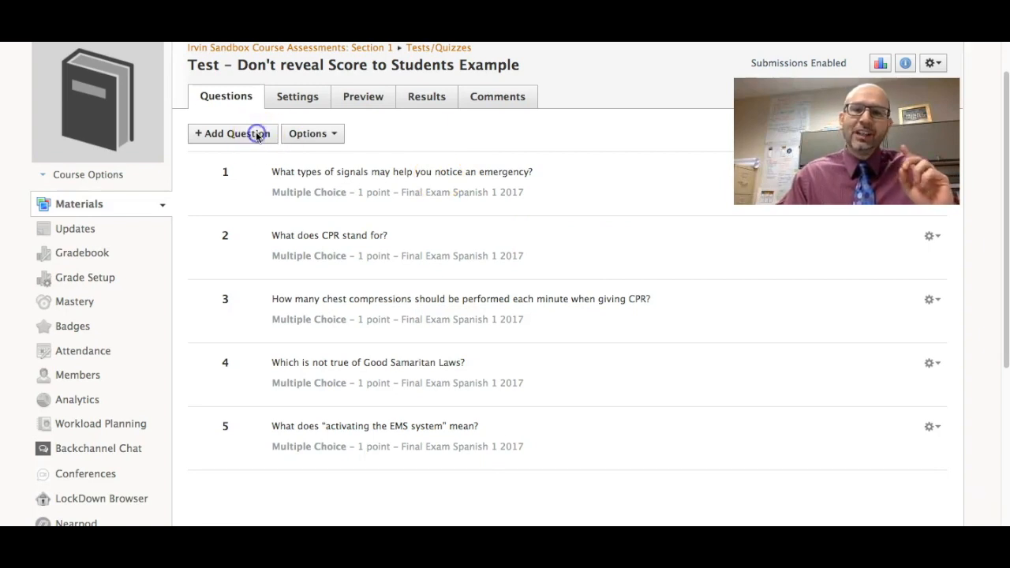
# Start a new essay question from the + Add Question type list.
pyautogui.click(232, 133)
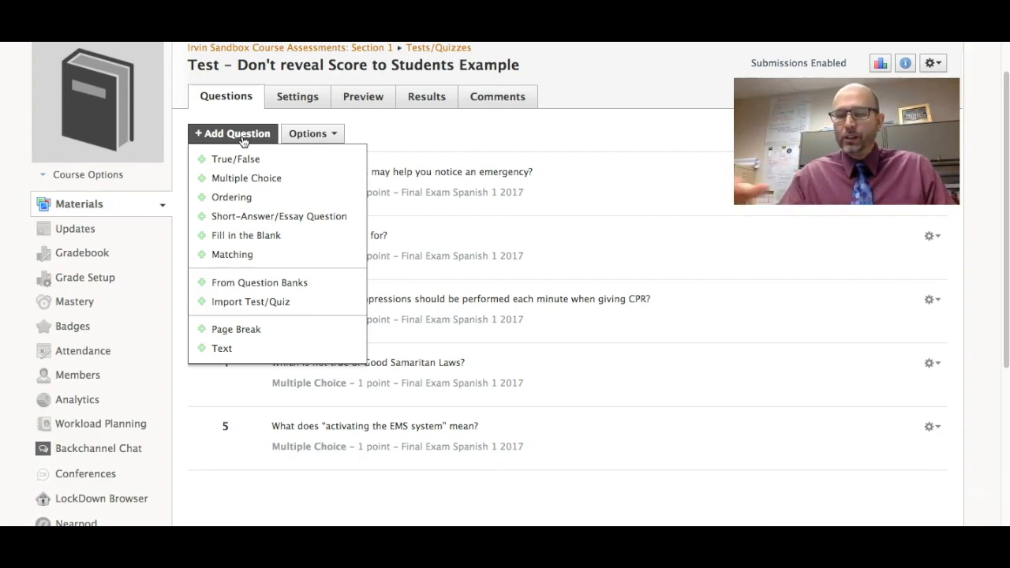
pyautogui.moveTo(237, 166)
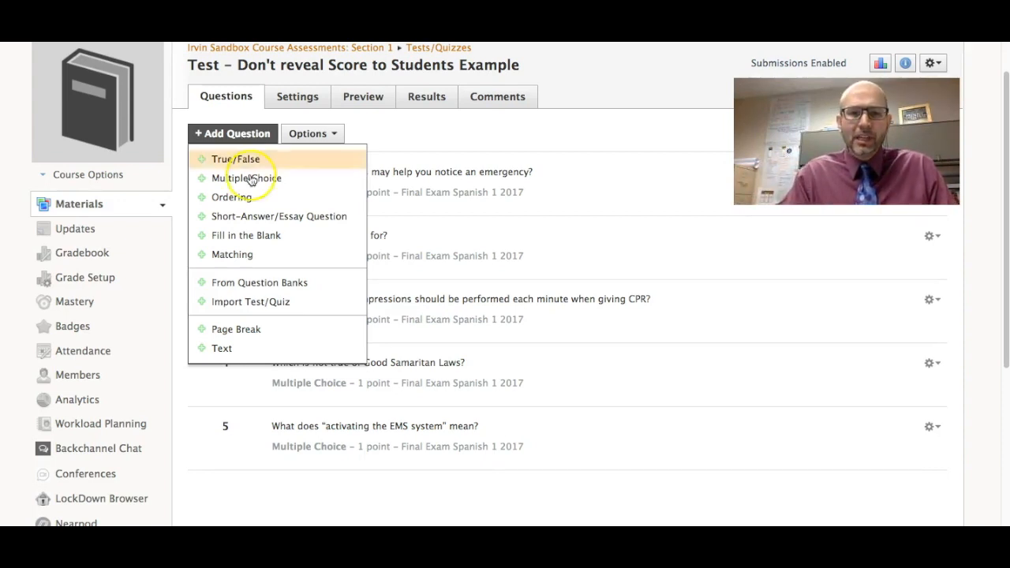
pyautogui.click(555, 442)
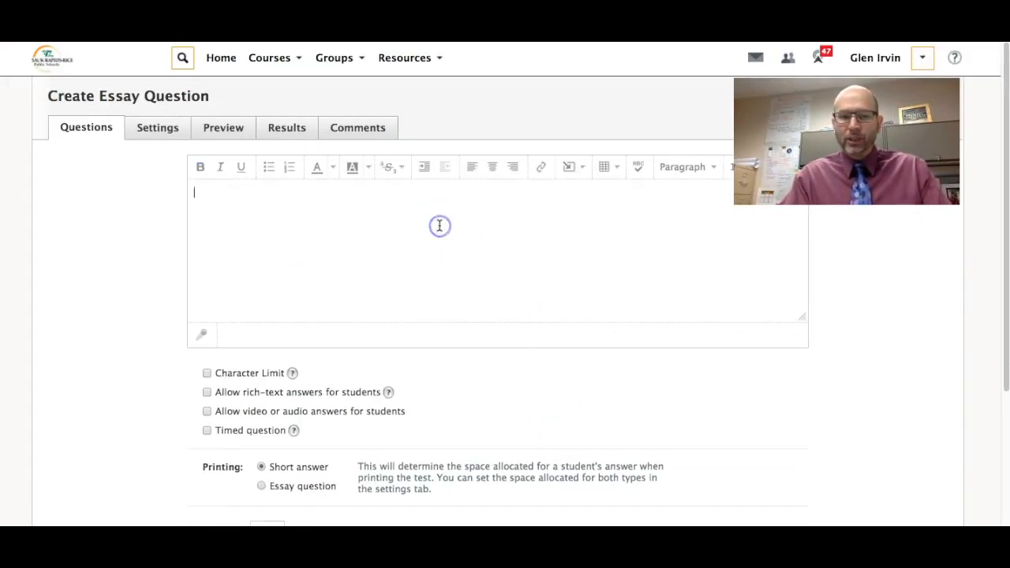
# Enter the prompt 'Type your name.' as a 1-point short-answer essay question.
pyautogui.write('What')
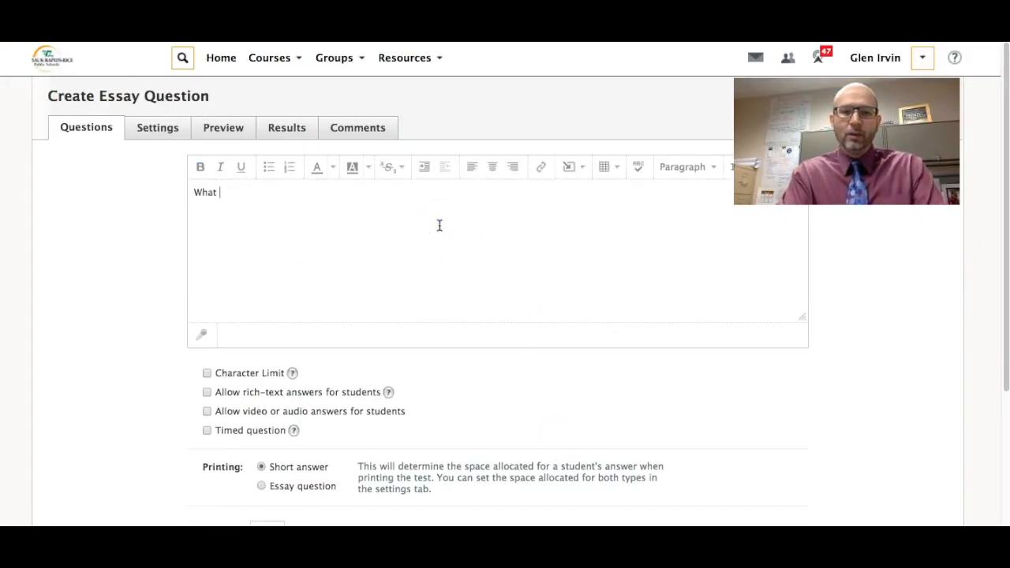
pyautogui.write('Typ')
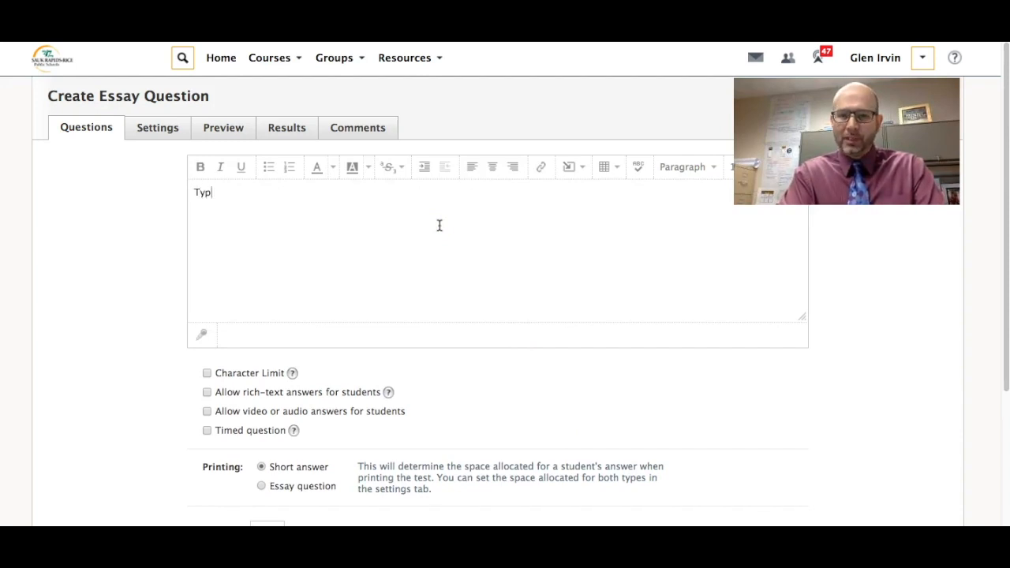
pyautogui.write('e your name.')
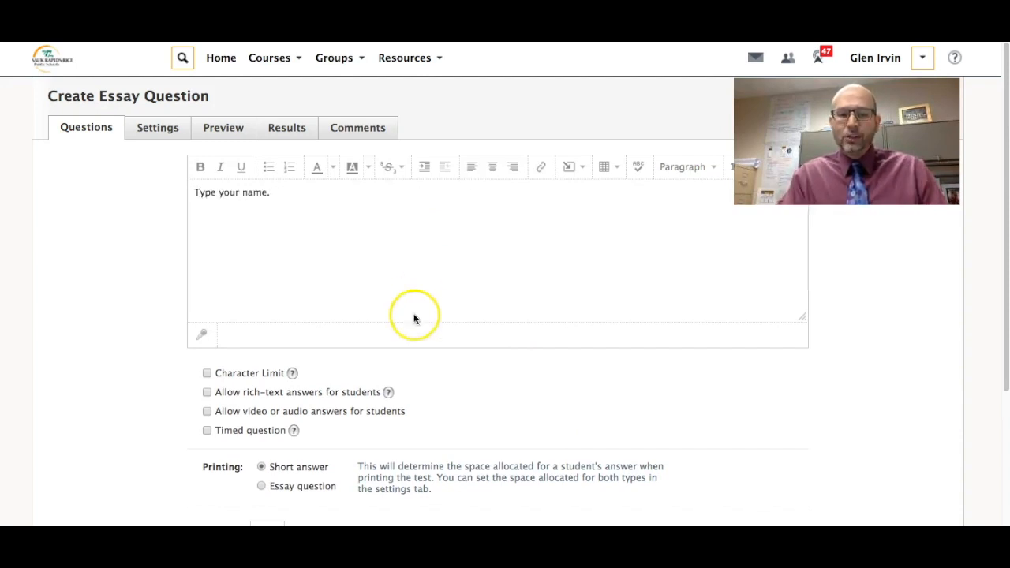
pyautogui.scroll(-3)
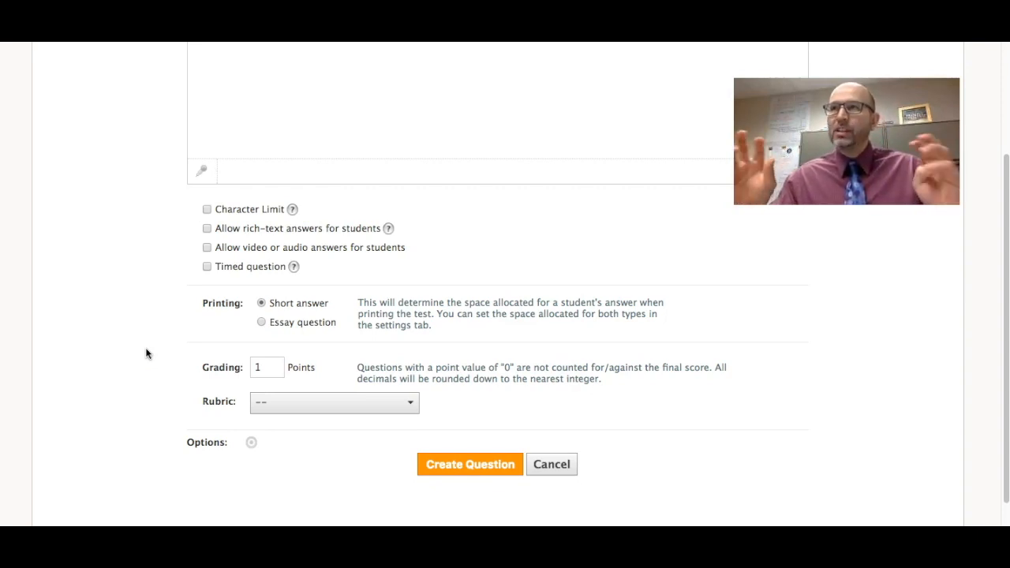
pyautogui.moveTo(365, 349)
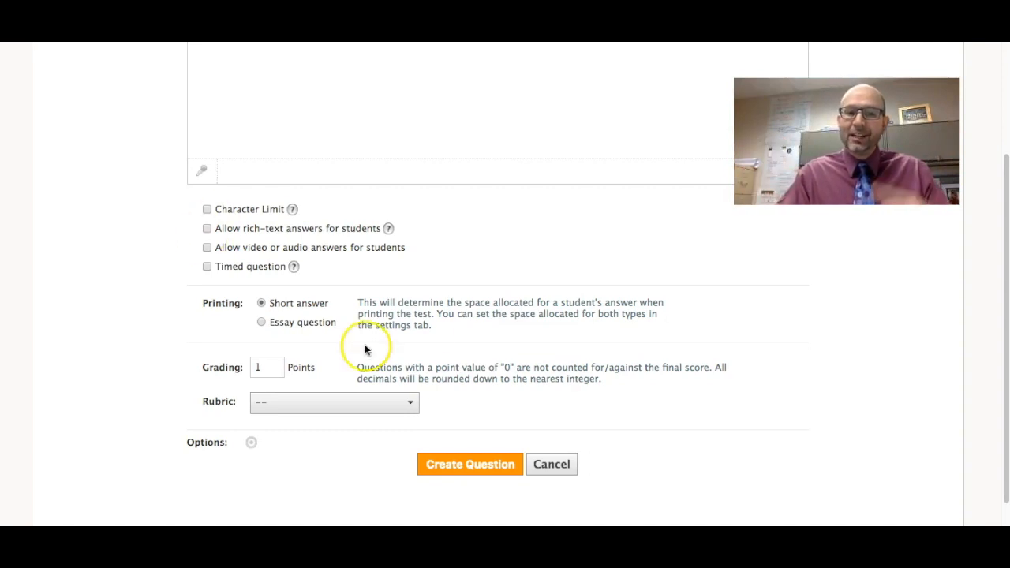
pyautogui.moveTo(552, 295)
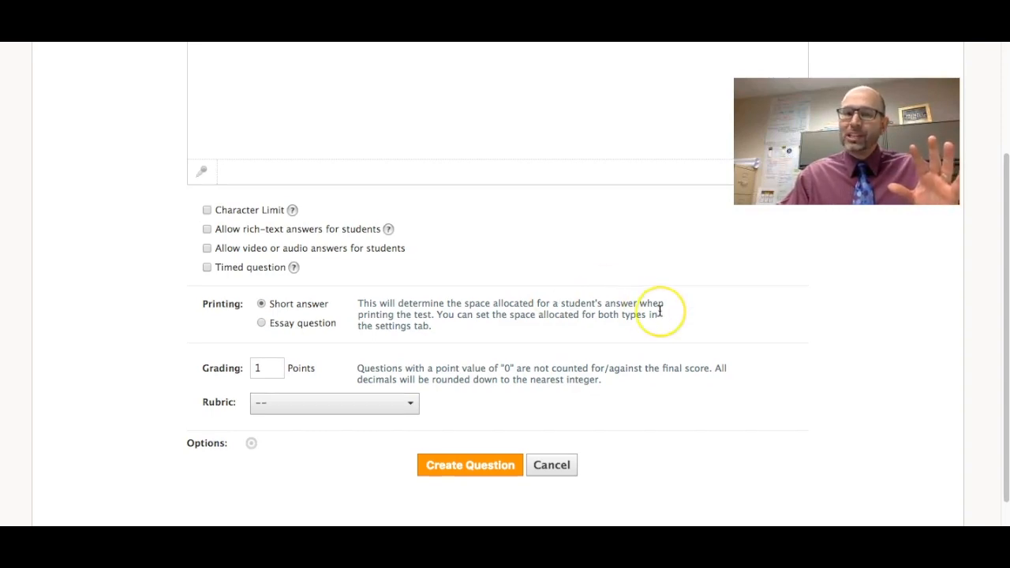
pyautogui.scroll(3)
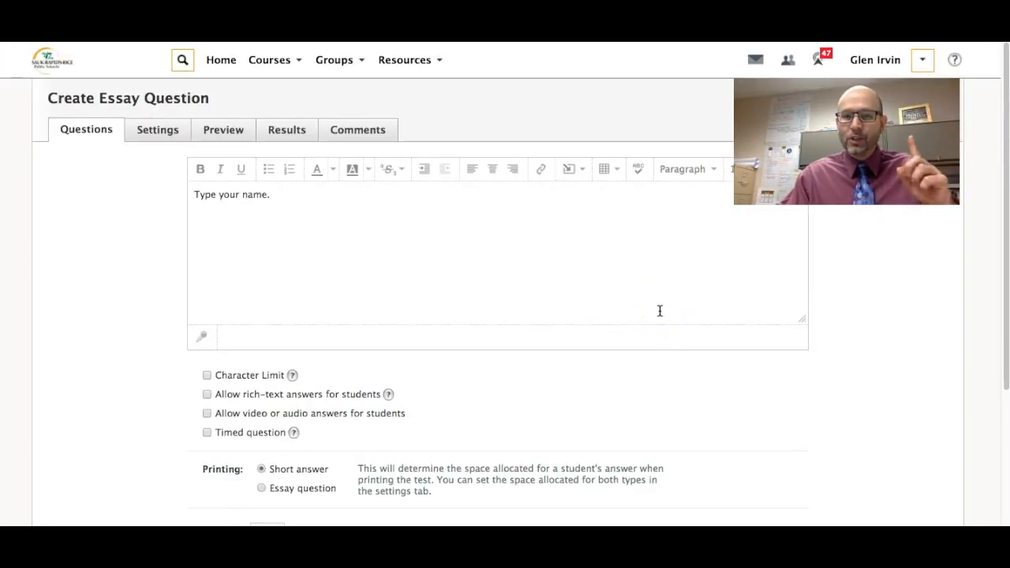
pyautogui.scroll(-3)
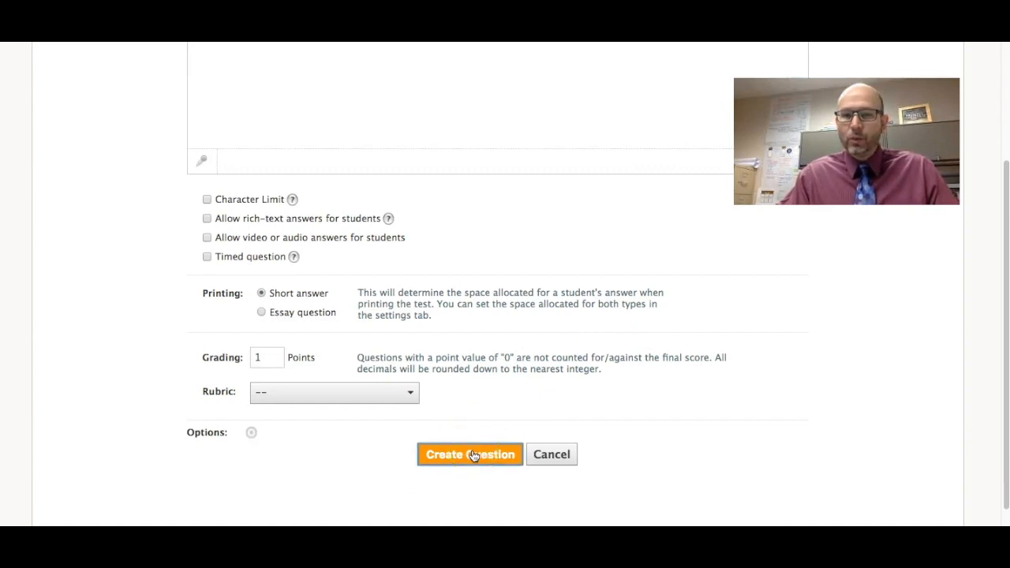
# Save 'Type your name.' as question 6 and view the updated question list.
pyautogui.click(469, 454)
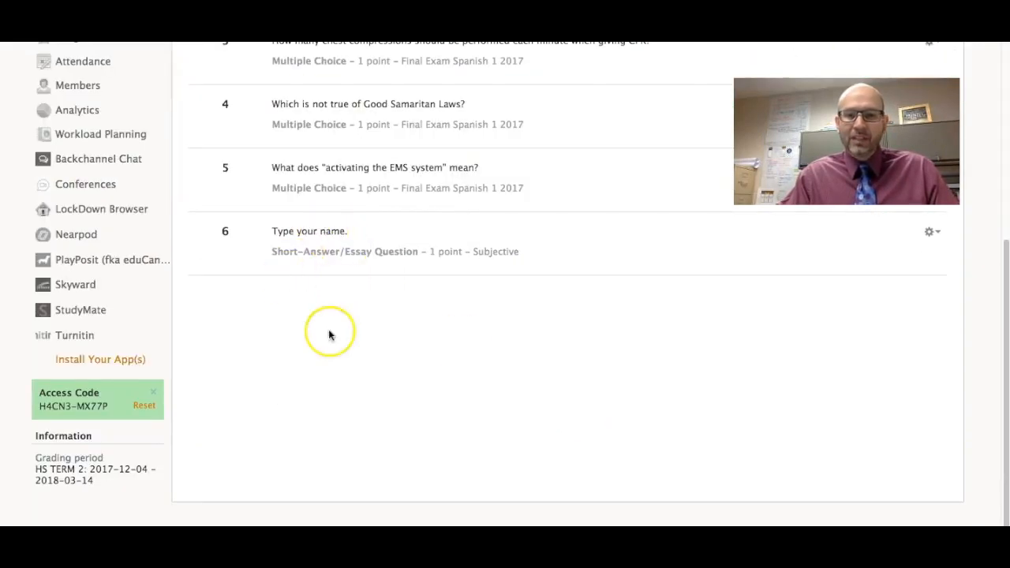
pyautogui.scroll(3)
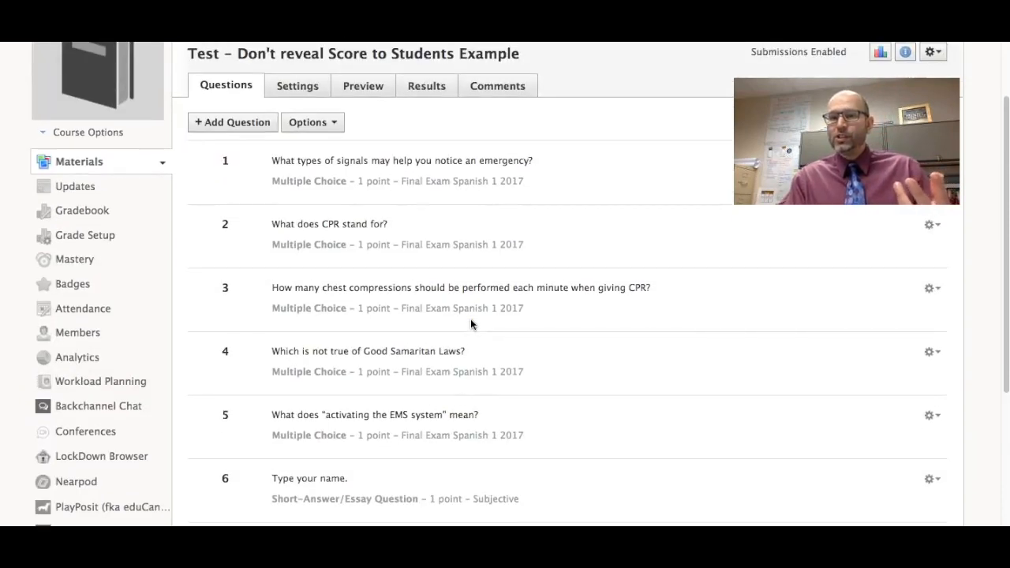
pyautogui.scroll(3)
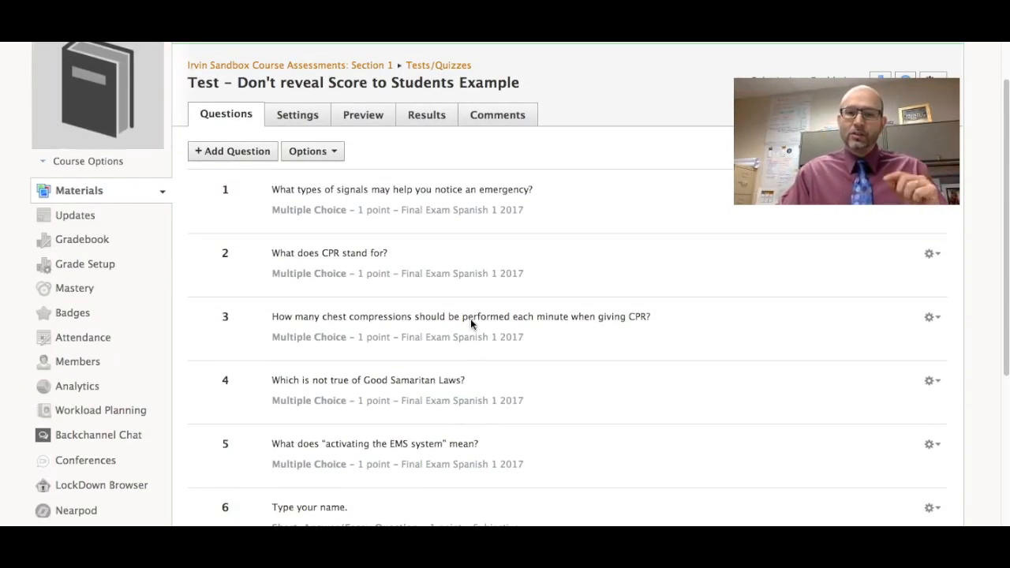
pyautogui.moveTo(709, 261)
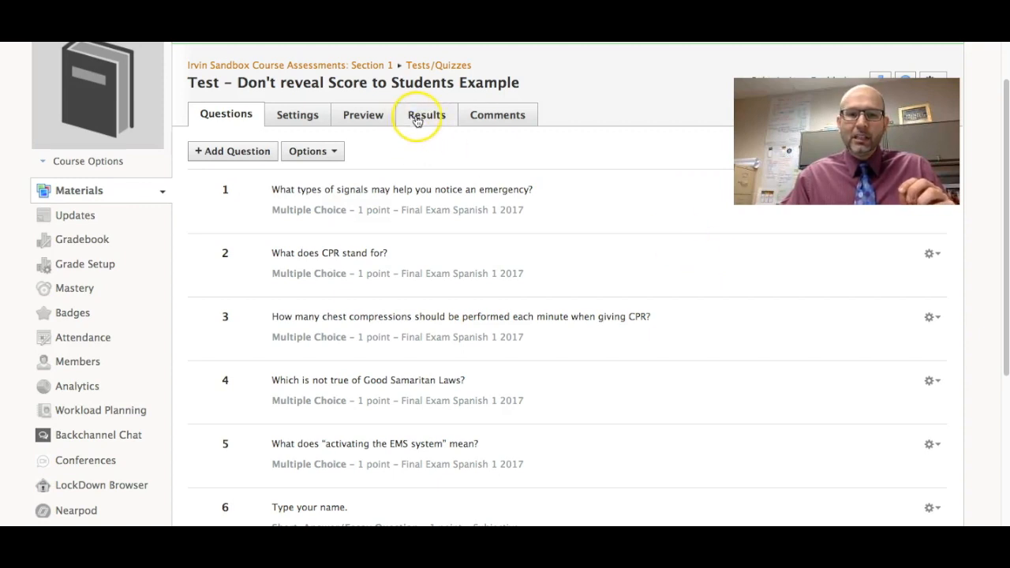
# Open the Results tab showing the two students' gradebook grades out of 6 and 5.
pyautogui.click(426, 114)
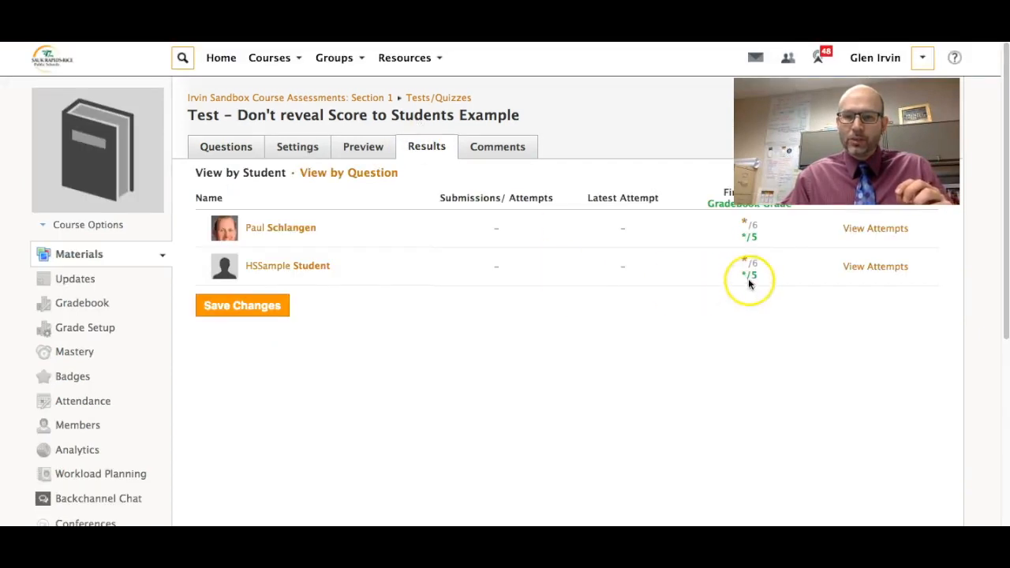
pyautogui.moveTo(619, 430)
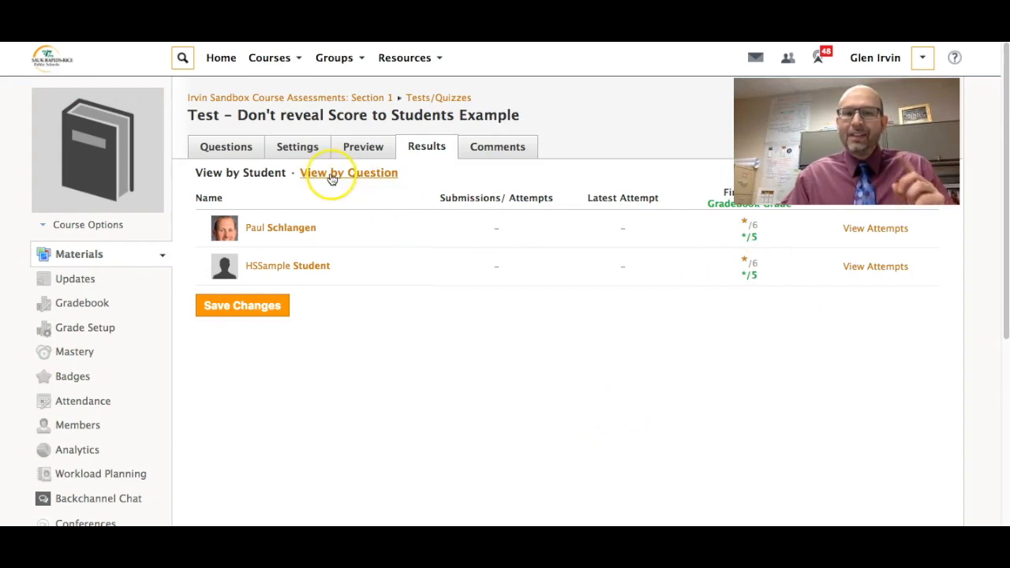
pyautogui.moveTo(387, 214)
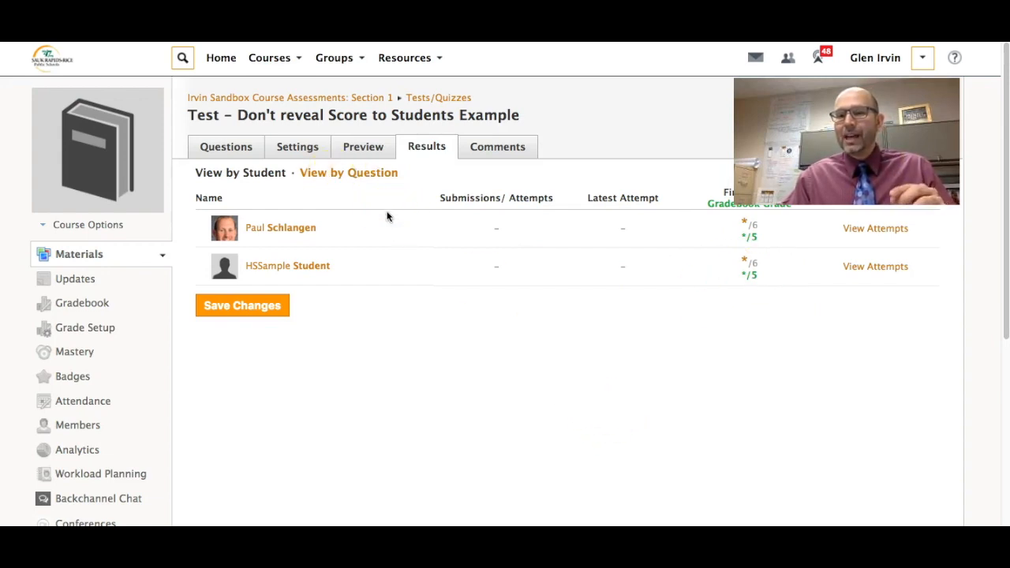
pyautogui.moveTo(431, 294)
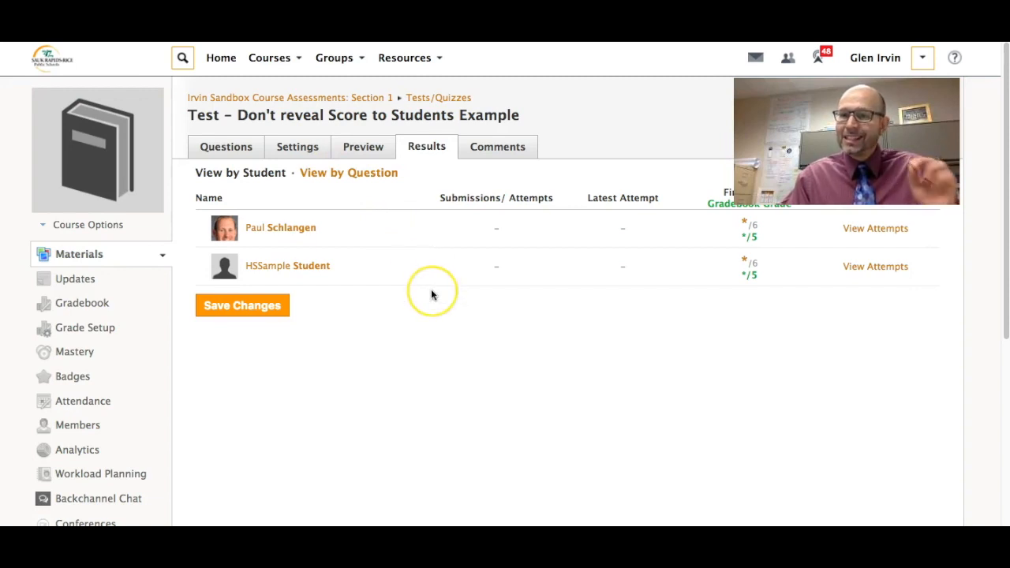
pyautogui.moveTo(431, 294)
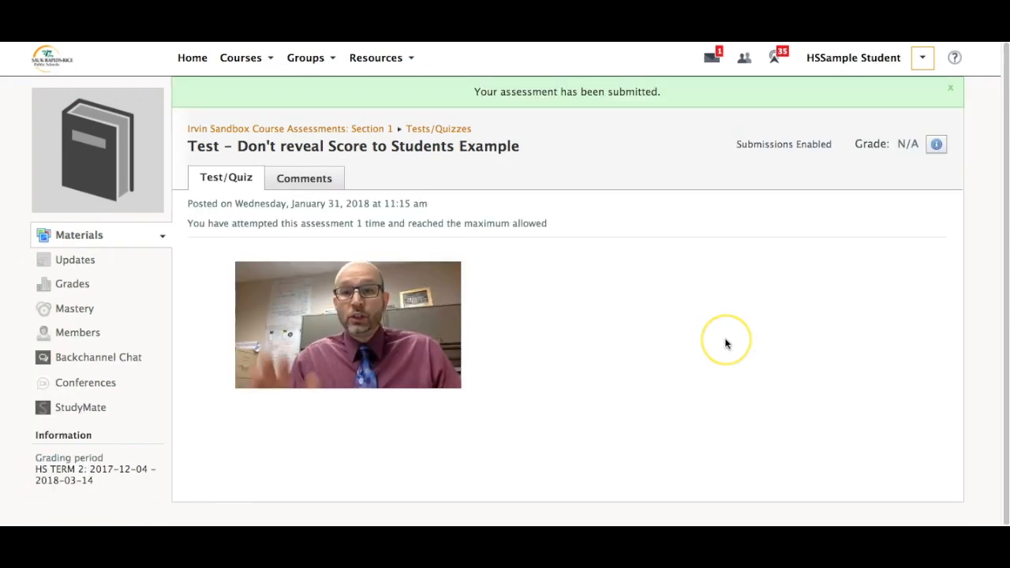
pyautogui.moveTo(726, 343)
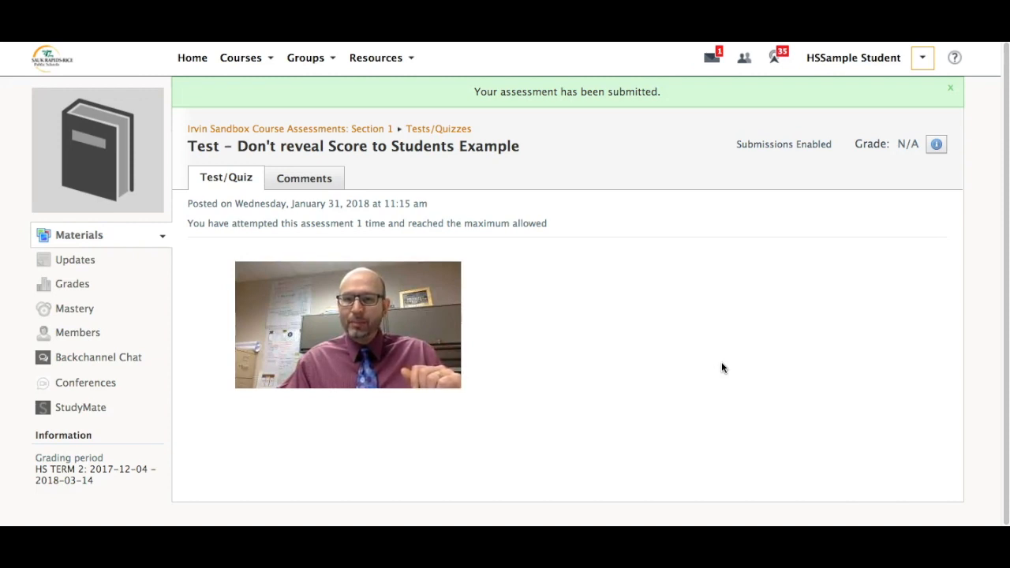
pyautogui.moveTo(916, 155)
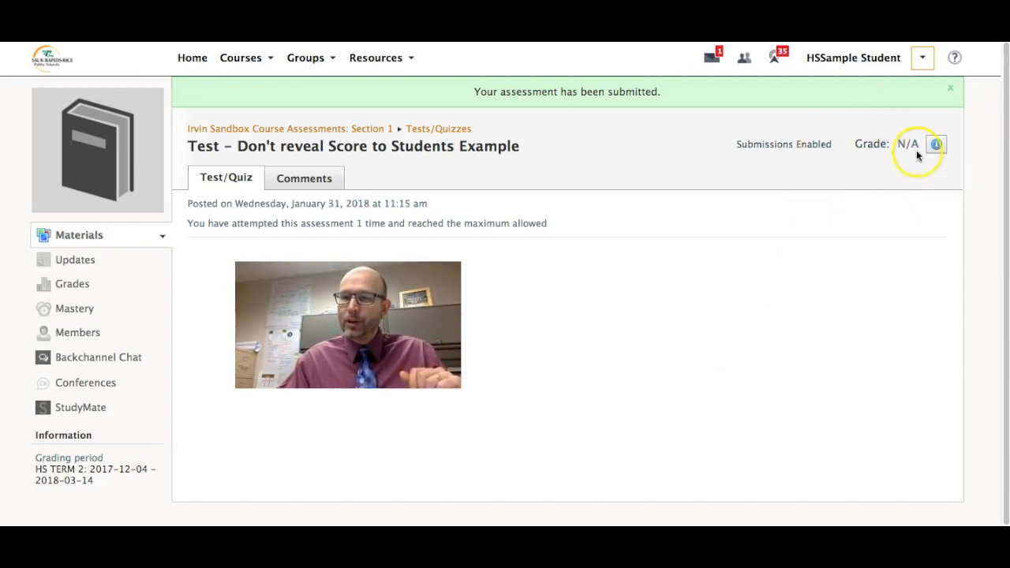
pyautogui.moveTo(848, 269)
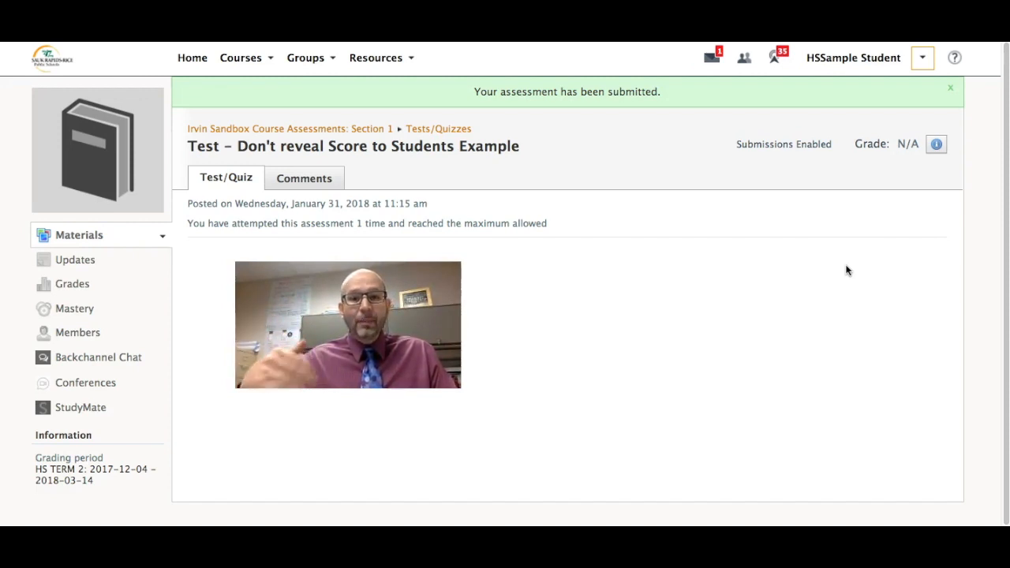
pyautogui.moveTo(894, 181)
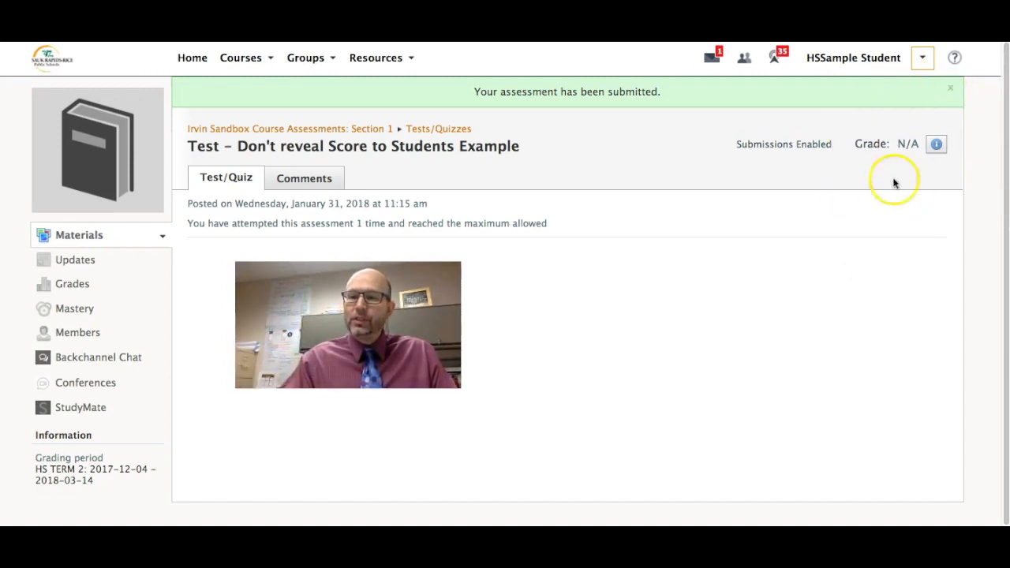
pyautogui.moveTo(878, 205)
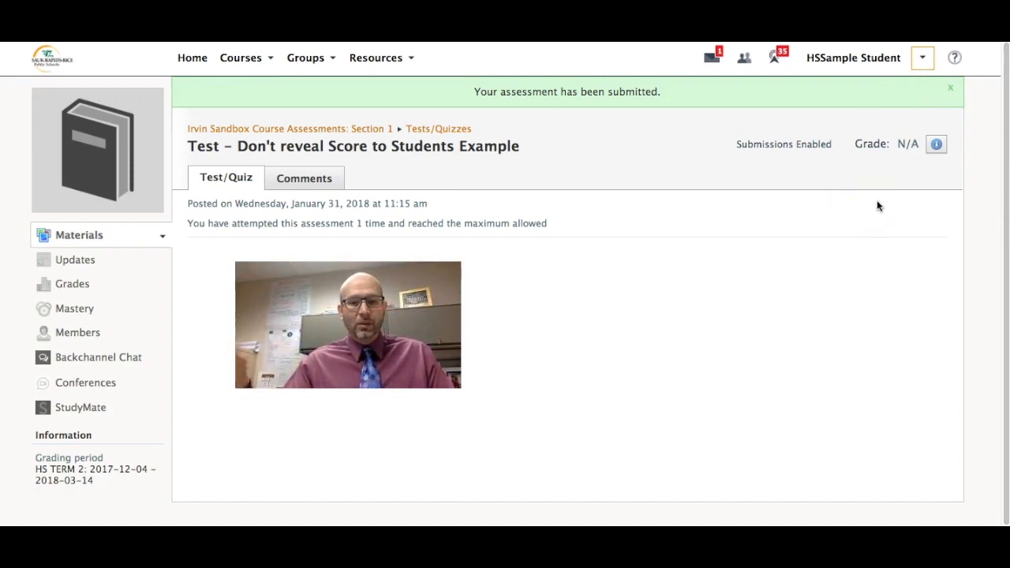